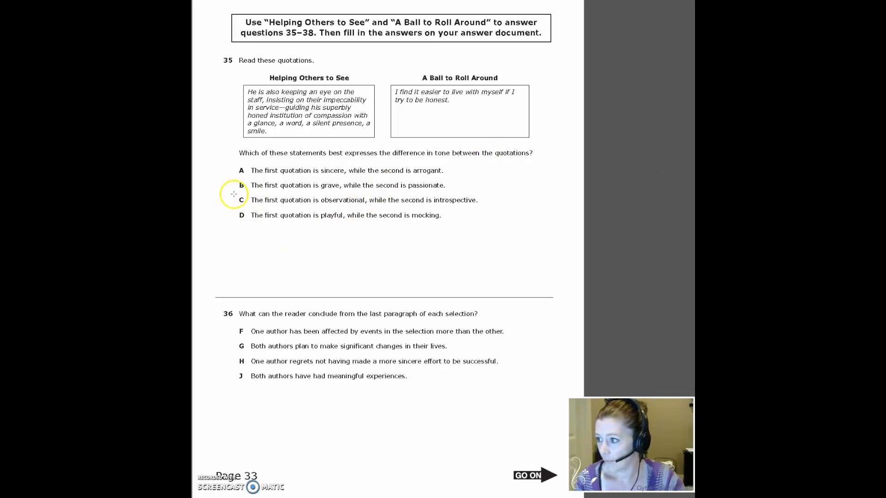
Circle choice C in red for question 35 as the correct tone answer.
{"action": "left_click", "coordinate": [241, 201]}
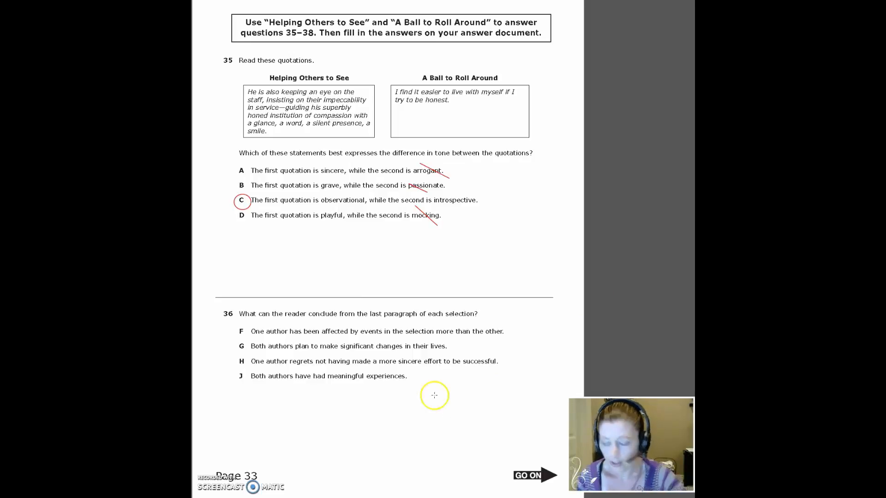
Return to page 28 to show paragraph 10's red-underlined friendship sentences.
{"action": "left_click", "coordinate": [241, 376]}
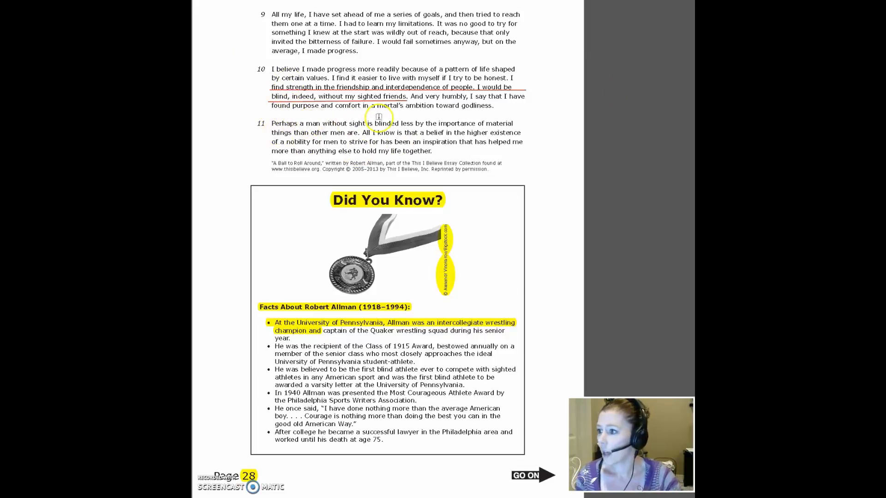
{"action": "mouse_move", "coordinate": [299, 122]}
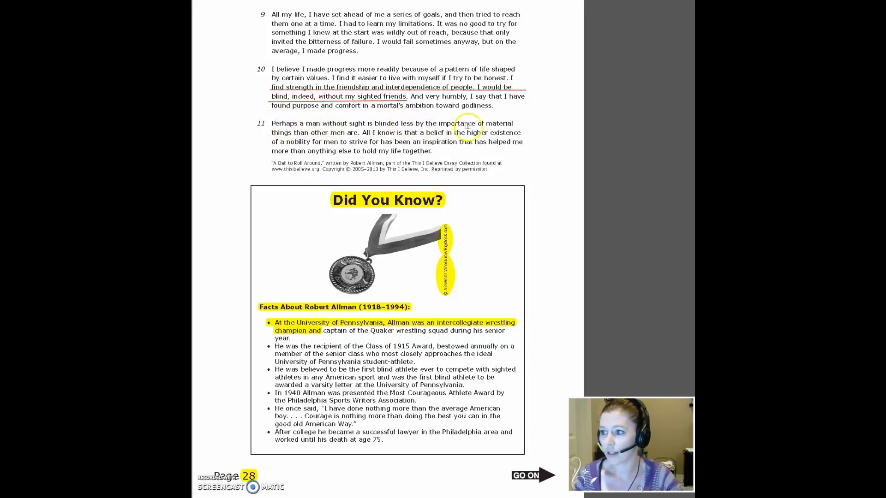
{"action": "mouse_move", "coordinate": [336, 141]}
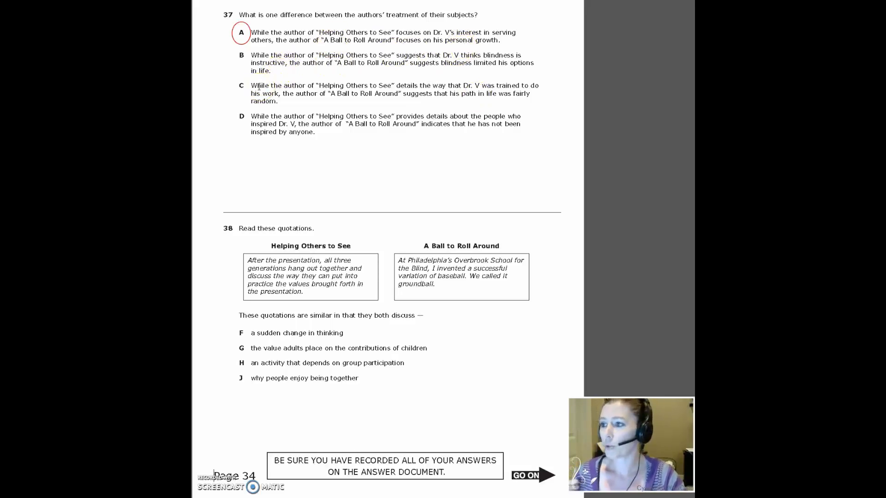
{"action": "left_click", "coordinate": [252, 91]}
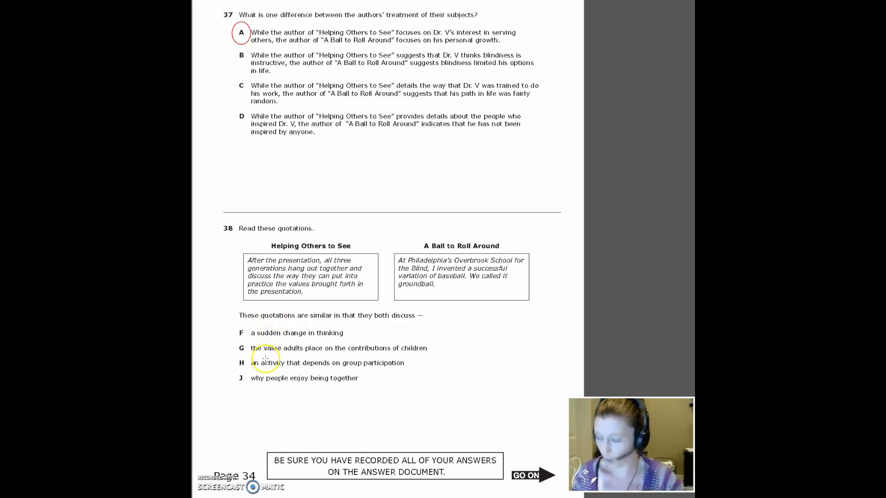
Draw a red circle around choice H for question 38.
{"action": "left_click", "coordinate": [242, 363]}
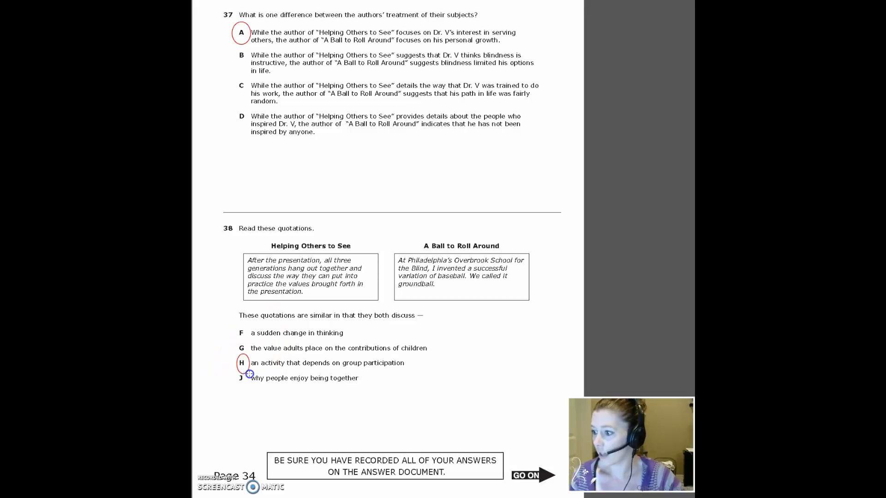